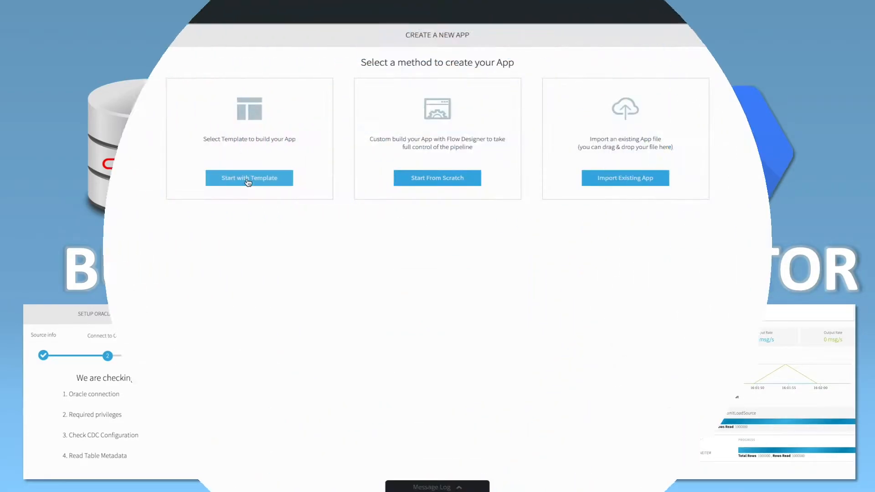
Create the app oracleCDCToBigQuery from the Oracle CDC to BigQuery (Google Cloud) template
{"action": "left_click", "coordinate": [249, 178]}
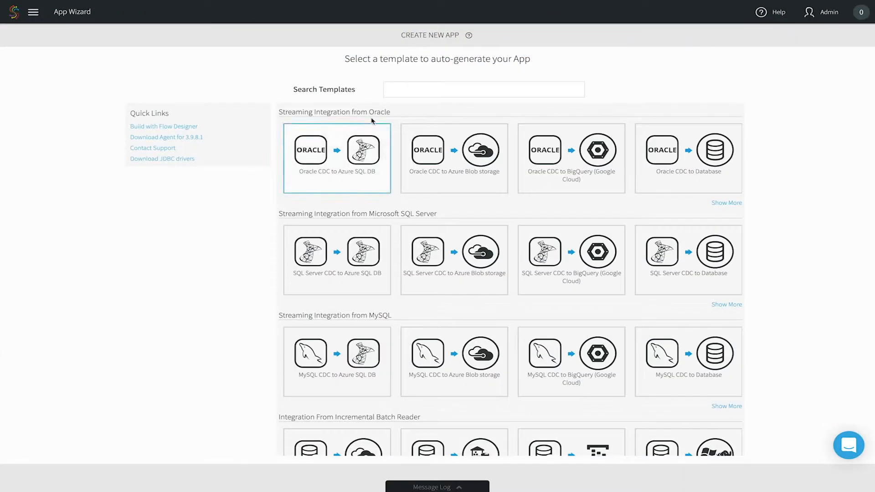
{"action": "left_click", "coordinate": [483, 89]}
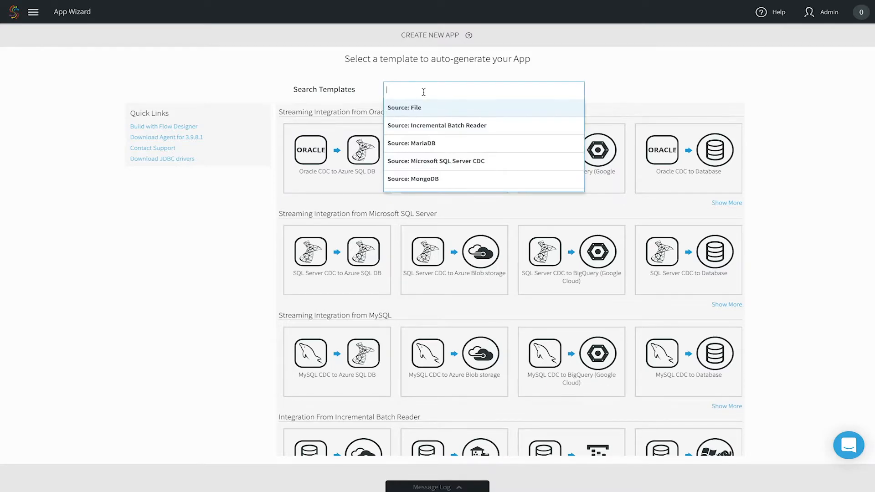
{"action": "left_click", "coordinate": [607, 99]}
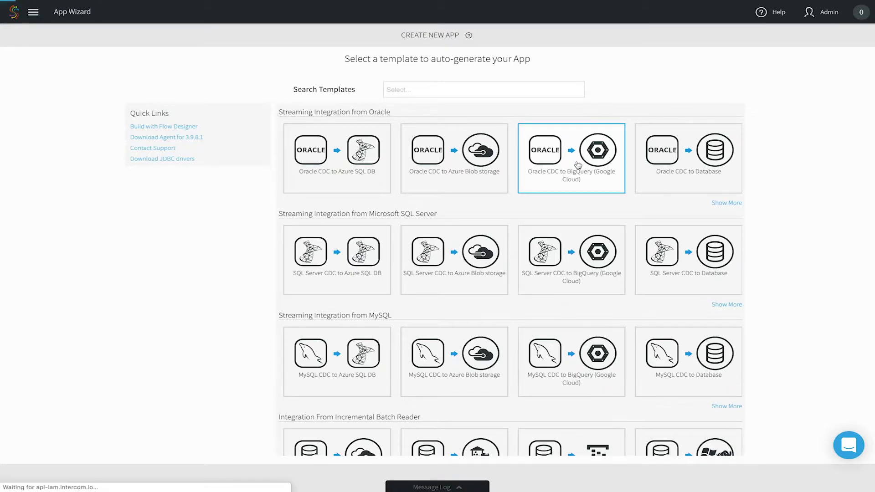
{"action": "left_click", "coordinate": [570, 158]}
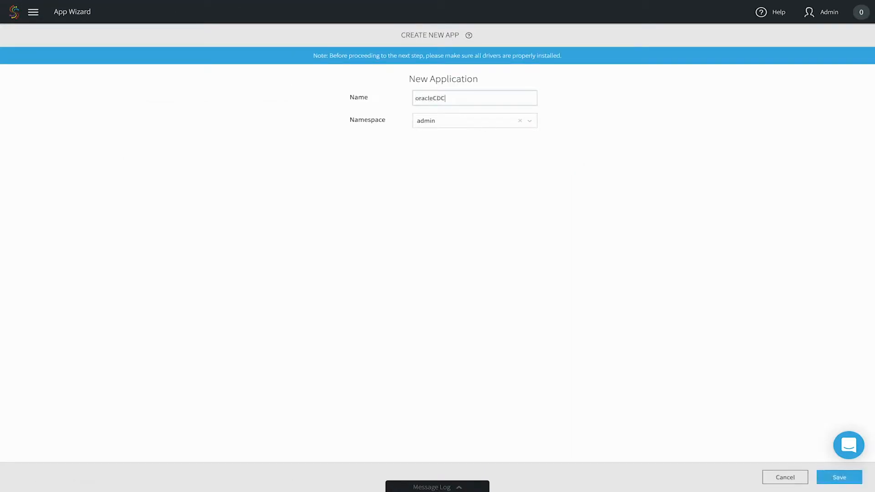
{"action": "type", "text": "ToBigQuery"}
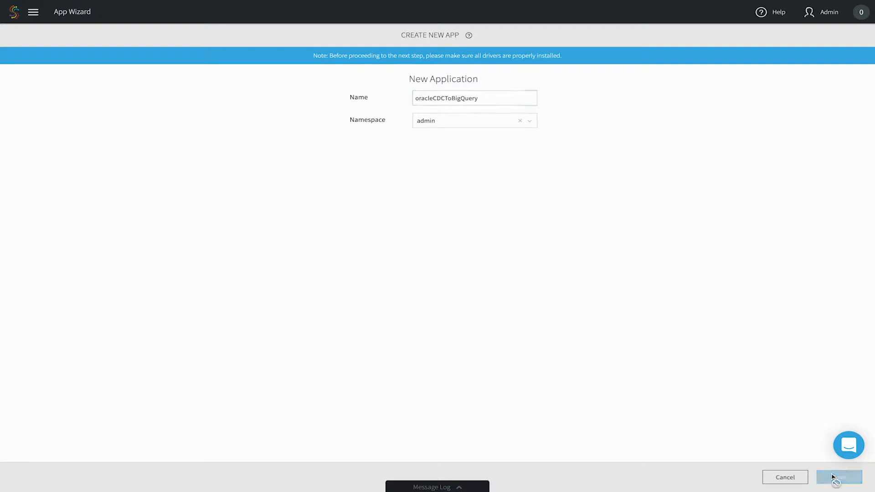
{"action": "left_click", "coordinate": [839, 477]}
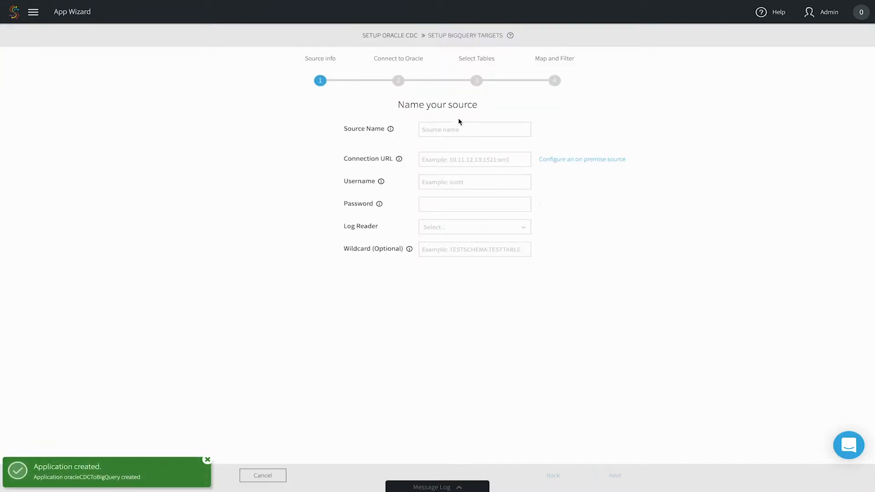
Configure the Oracle source with URL 35.235.109.70:1521:orcl, LogMiner, and the SYSTEM.ORDERS wildcard
{"action": "type", "text": "oracle"}
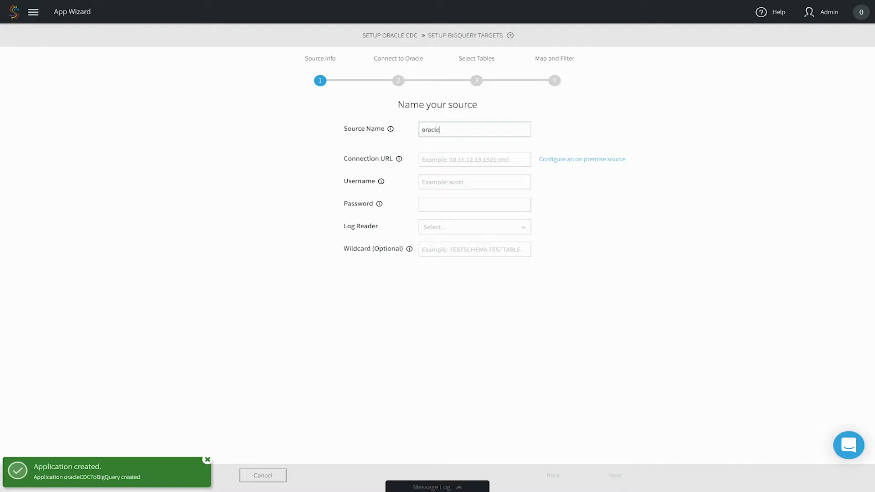
{"action": "type", "text": "35.235.109.70:1521:orcl"}
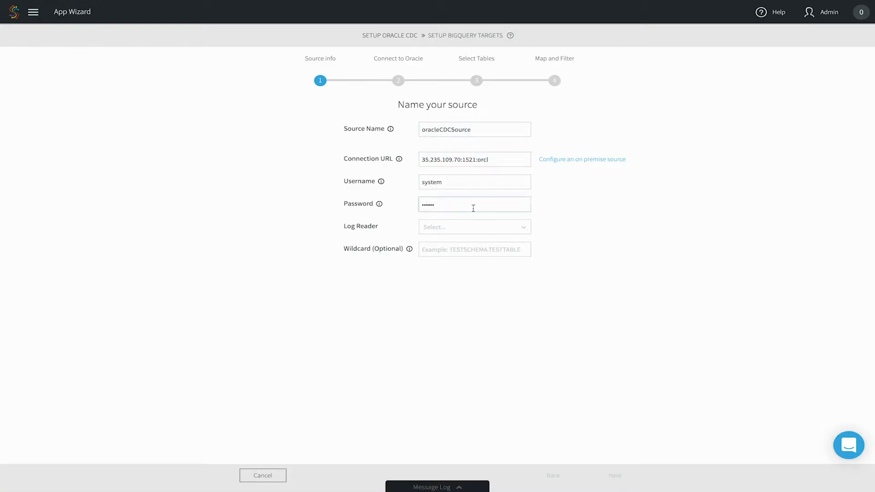
{"action": "left_click", "coordinate": [474, 227]}
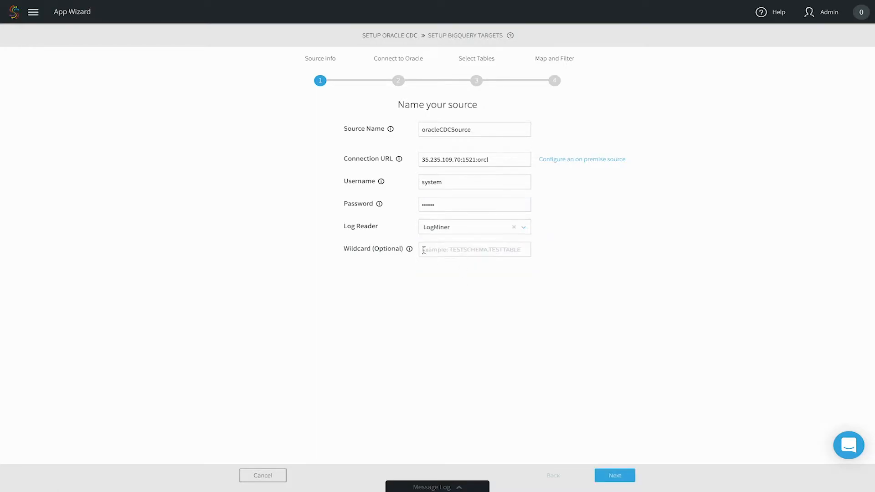
{"action": "type", "text": "SYSTEM"}
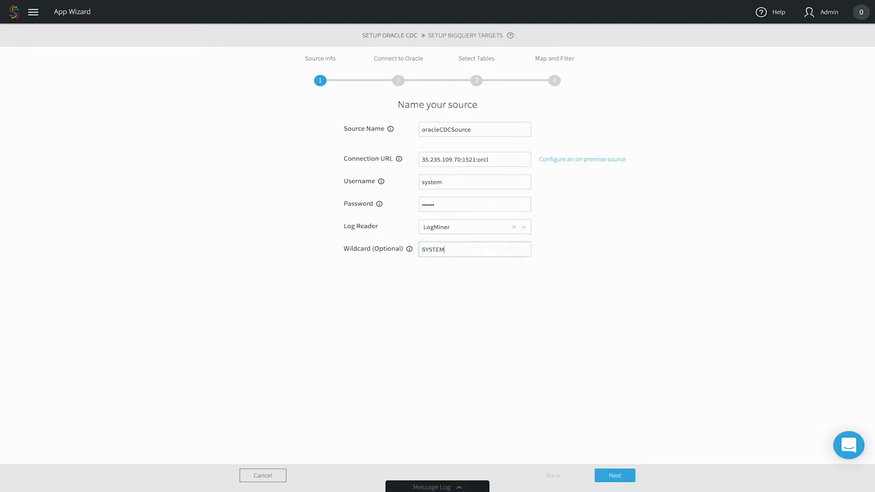
{"action": "type", "text": ".ORDERS"}
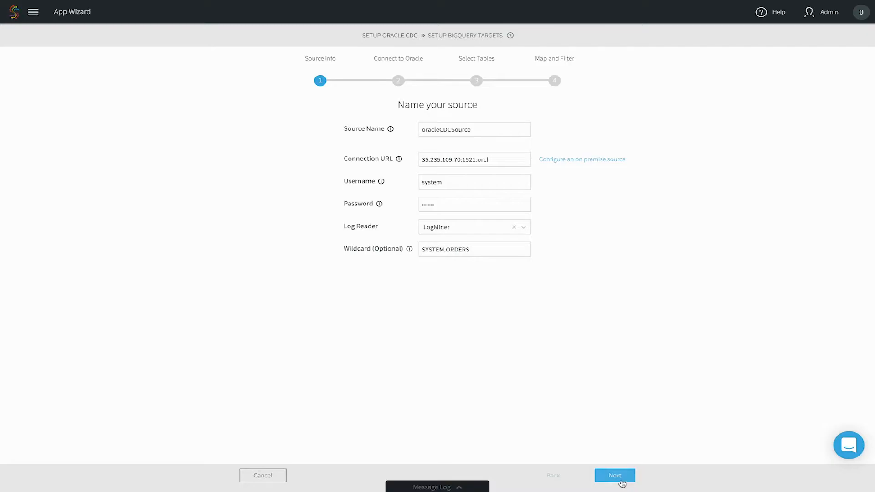
{"action": "left_click", "coordinate": [615, 475]}
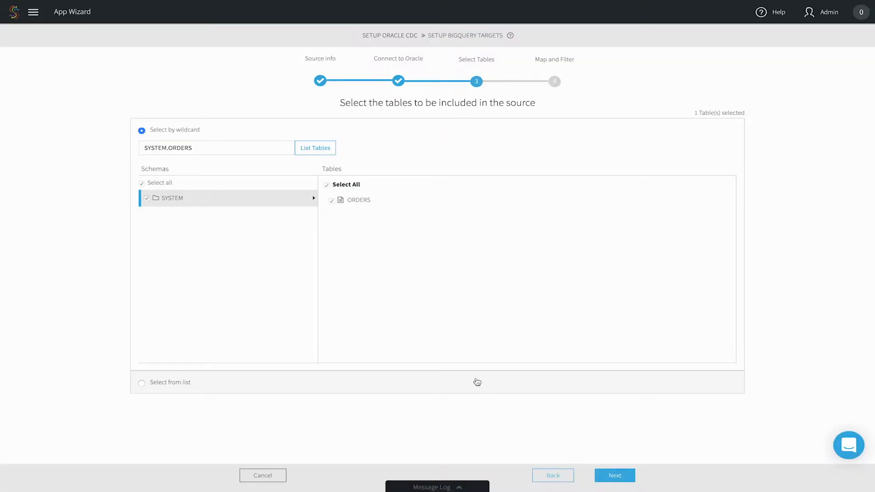
{"action": "mouse_move", "coordinate": [372, 222]}
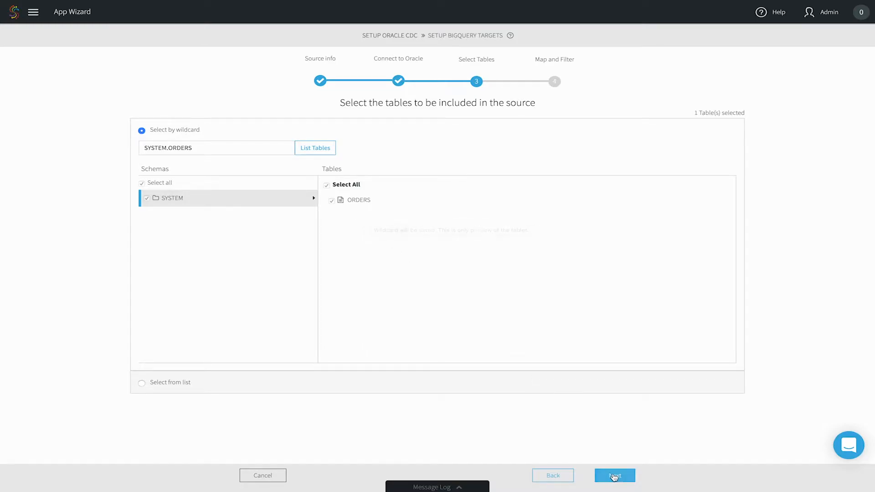
Accept SYSTEM.ORDERS as the selected source table
{"action": "left_click", "coordinate": [614, 475]}
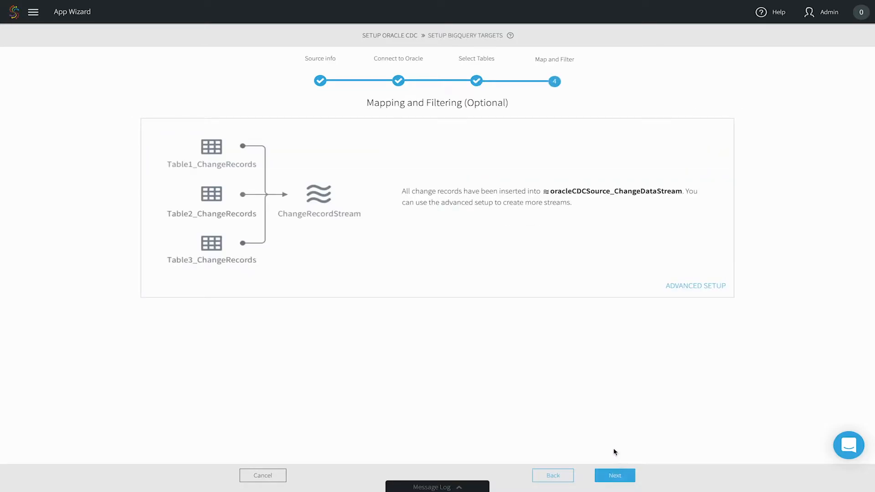
Keep the default change stream mapping and finish the BigQueryCDCTarget setup to demo.orders
{"action": "left_click", "coordinate": [615, 475]}
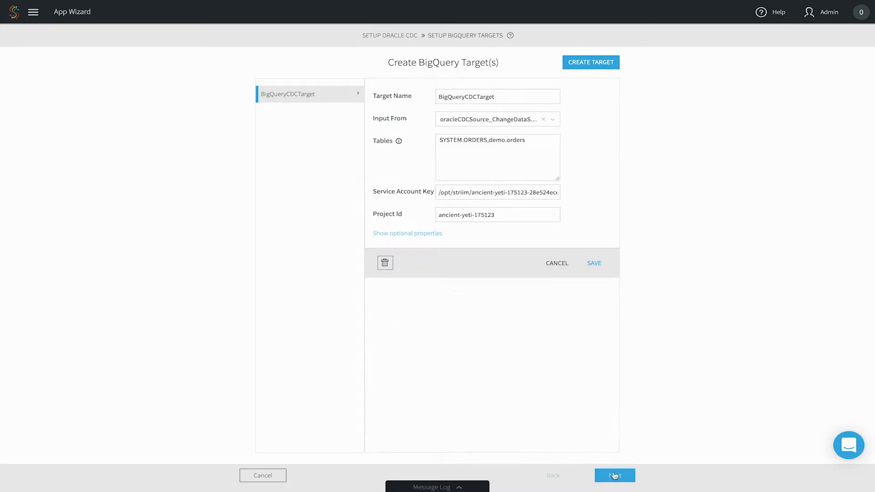
{"action": "left_click", "coordinate": [614, 476]}
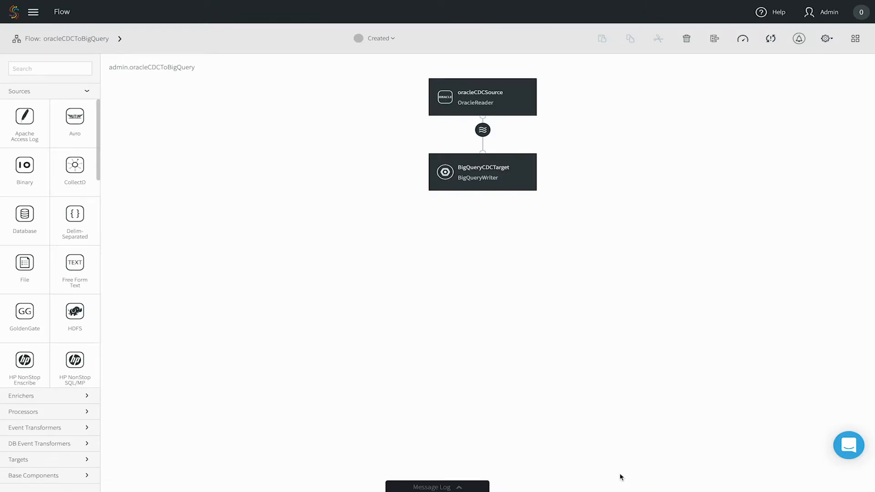
{"action": "mouse_move", "coordinate": [591, 258]}
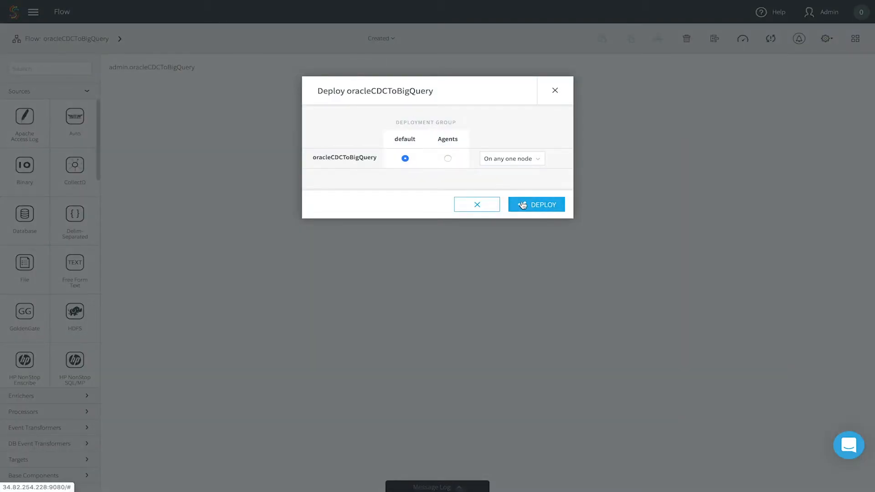
Deploy oracleCDCToBigQuery on the default group and start it
{"action": "left_click", "coordinate": [535, 204]}
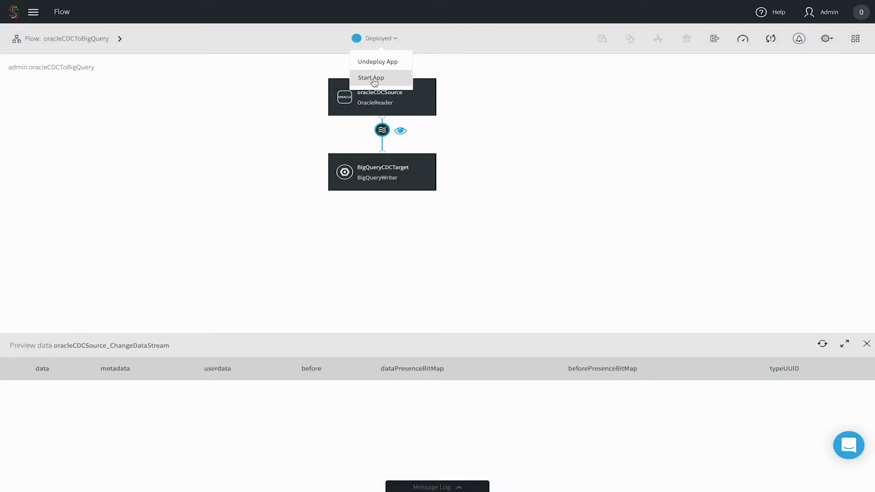
{"action": "left_click", "coordinate": [370, 77]}
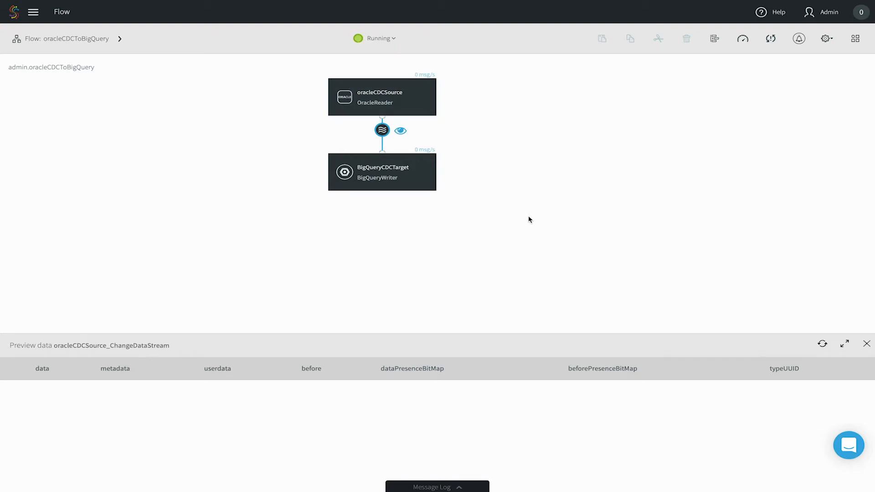
{"action": "mouse_move", "coordinate": [519, 281]}
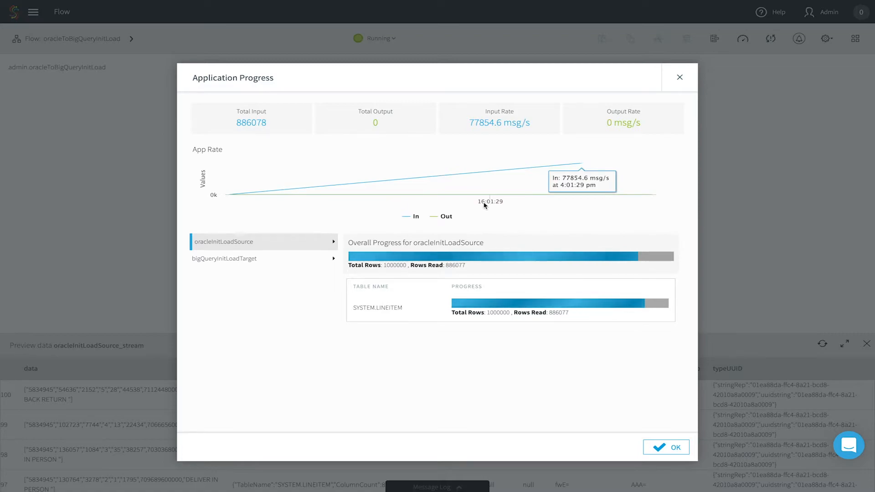
{"action": "mouse_move", "coordinate": [443, 220]}
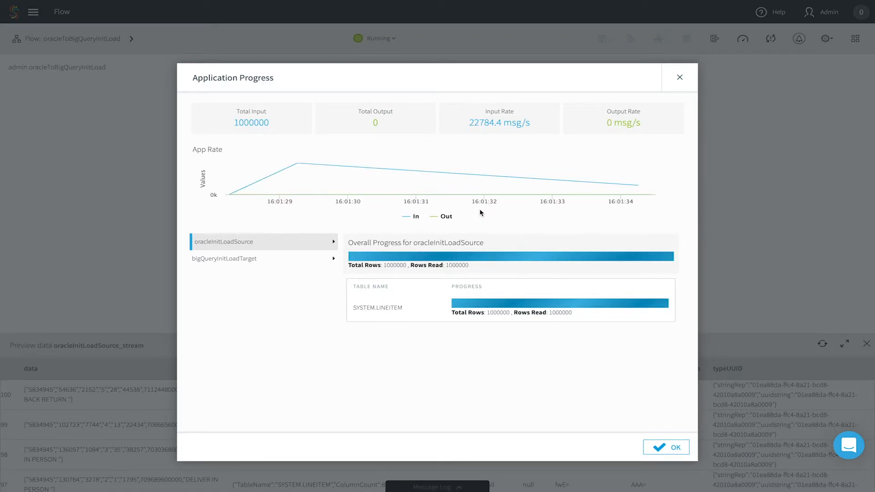
Close the init load progress report showing 1000000 SYSTEM.LINEITEM rows read
{"action": "left_click", "coordinate": [666, 447]}
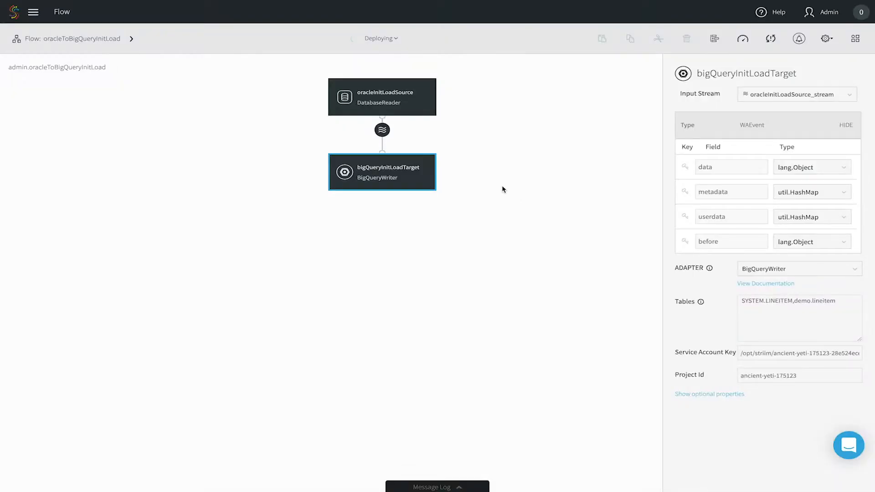
Preview the LINEITEM stream, start oracleToBigQueryInitLoad, and switch to the Monitor overview
{"action": "left_click", "coordinate": [382, 130]}
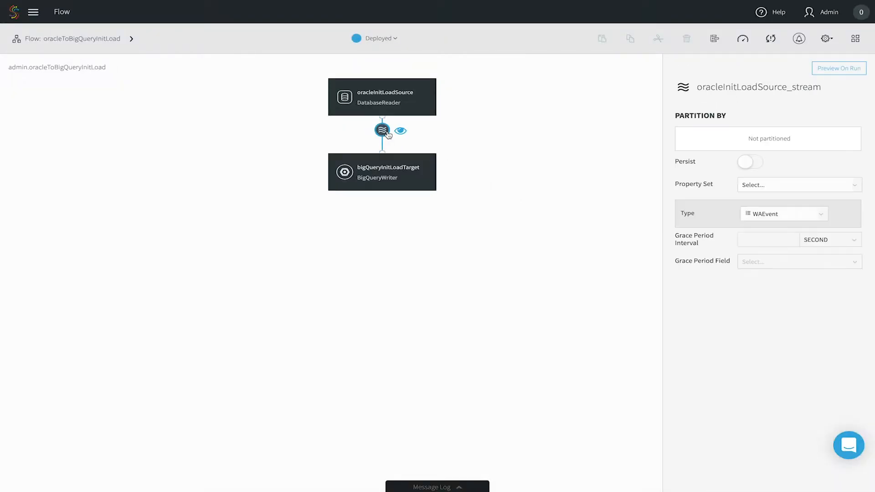
{"action": "left_click", "coordinate": [401, 131]}
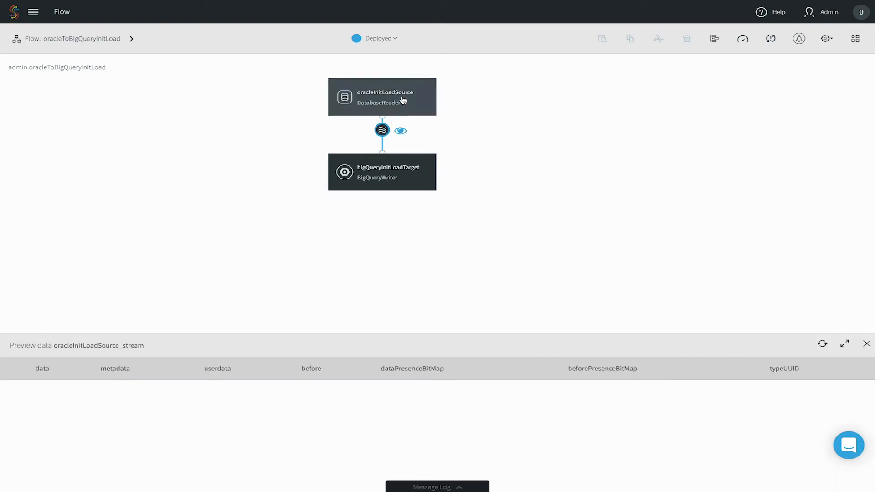
{"action": "left_click", "coordinate": [375, 38]}
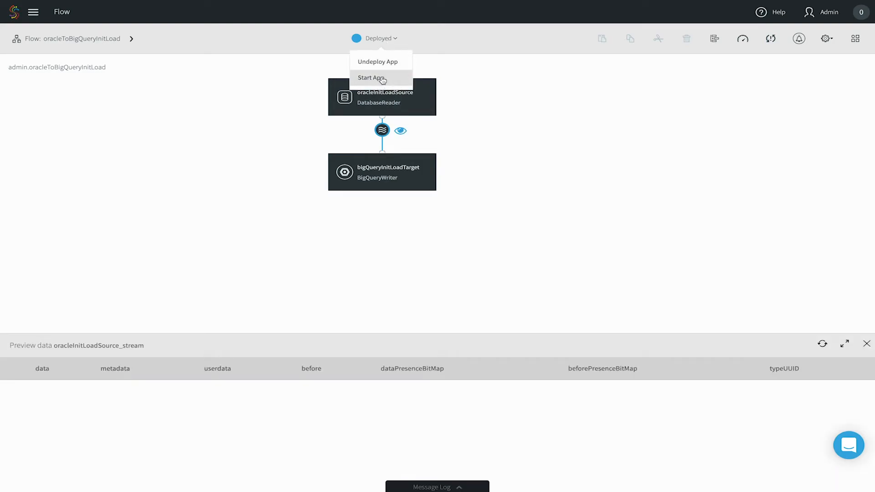
{"action": "left_click", "coordinate": [372, 77]}
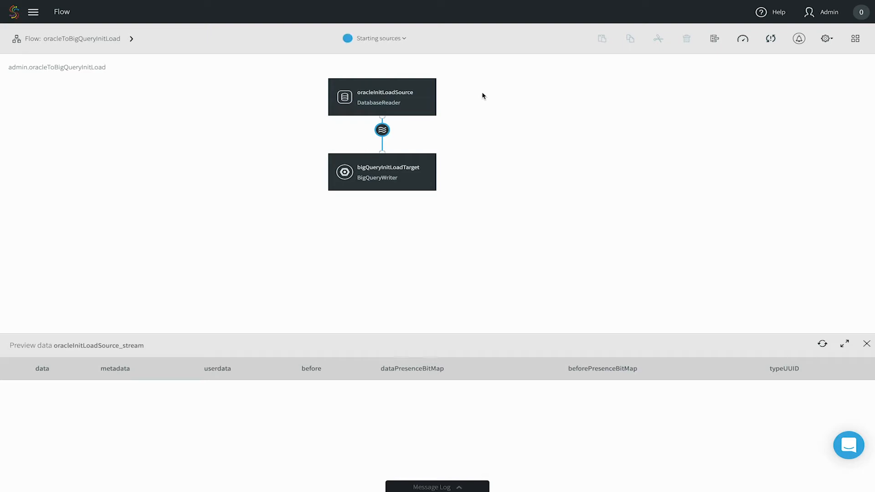
{"action": "left_click", "coordinate": [823, 344]}
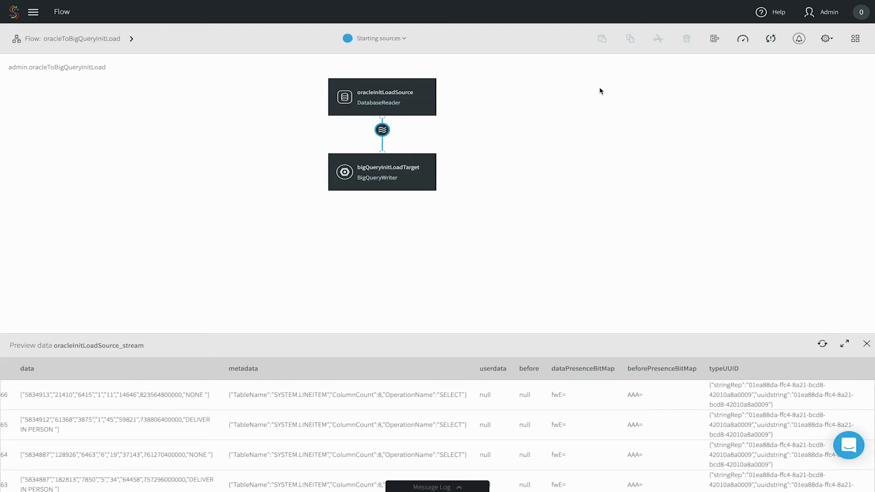
{"action": "left_click", "coordinate": [743, 38]}
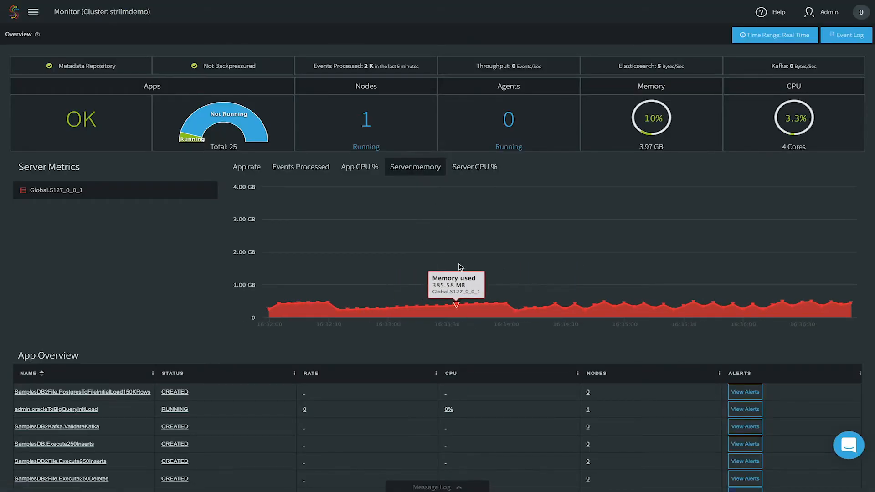
Open oracleCDCToBigQuery's Targets in Monitor and view BigQueryCDCTarget details
{"action": "left_click", "coordinate": [55, 409]}
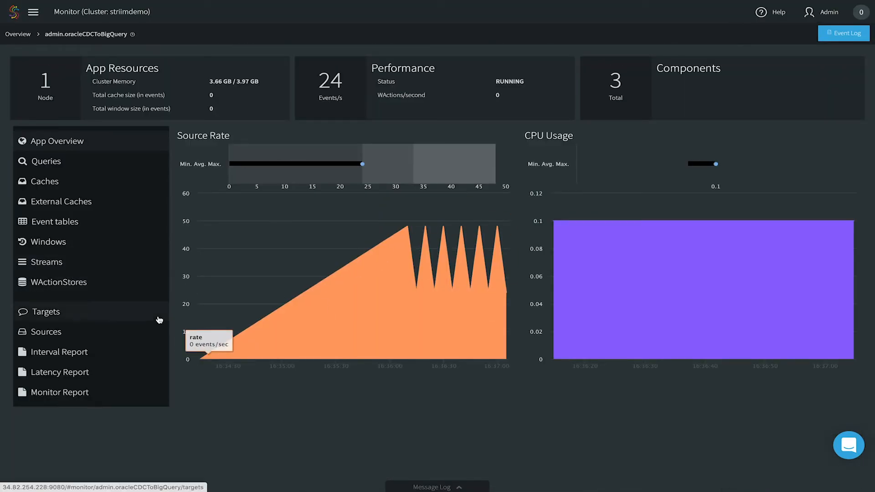
{"action": "left_click", "coordinate": [45, 312]}
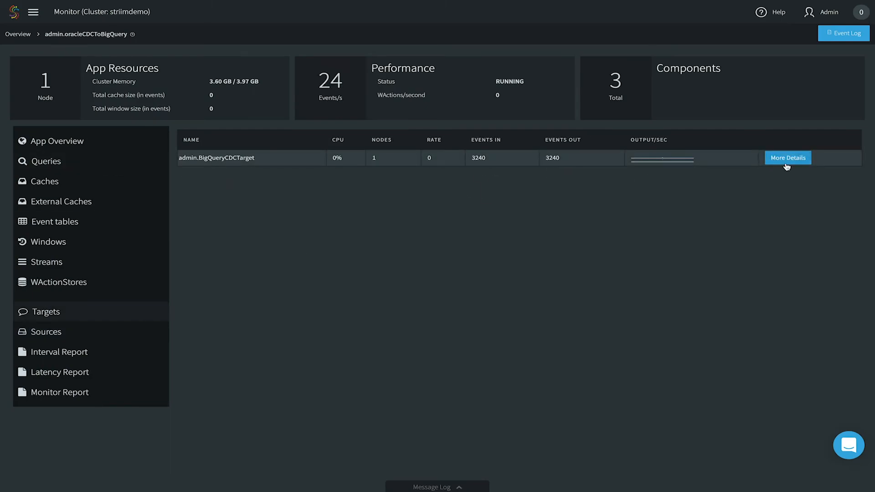
{"action": "left_click", "coordinate": [788, 158]}
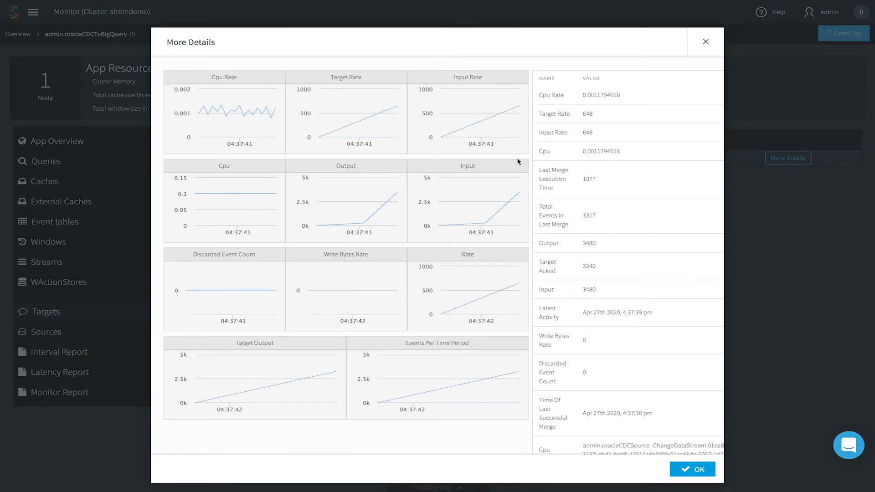